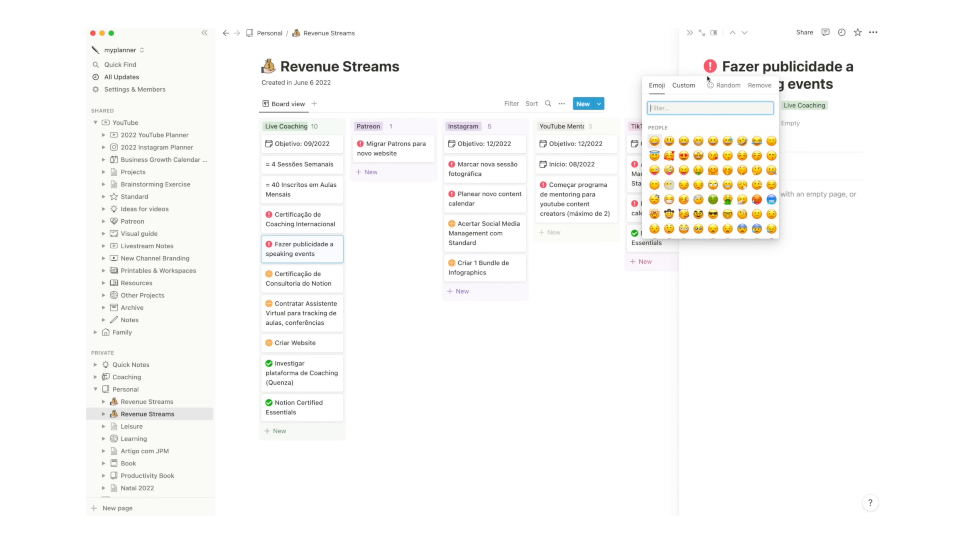
Step: Switch the 'Fazer publicidade a speaking events' card's icon picker to the Custom tab with image link and Upload file
click(683, 85)
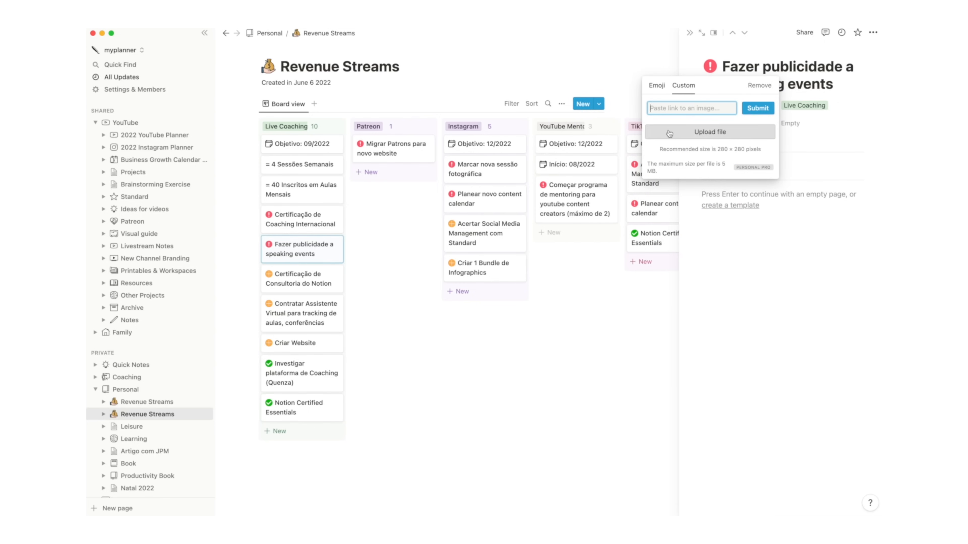